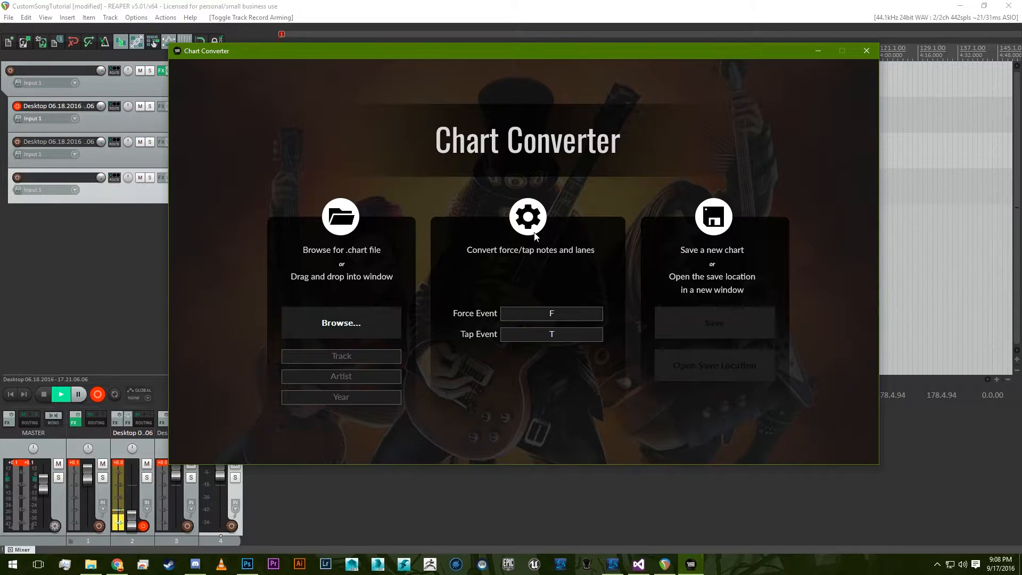
Step: Load Stairway to Heaven.chart from the Led Zeppelin - Stairway to Heaven folder
click(341, 322)
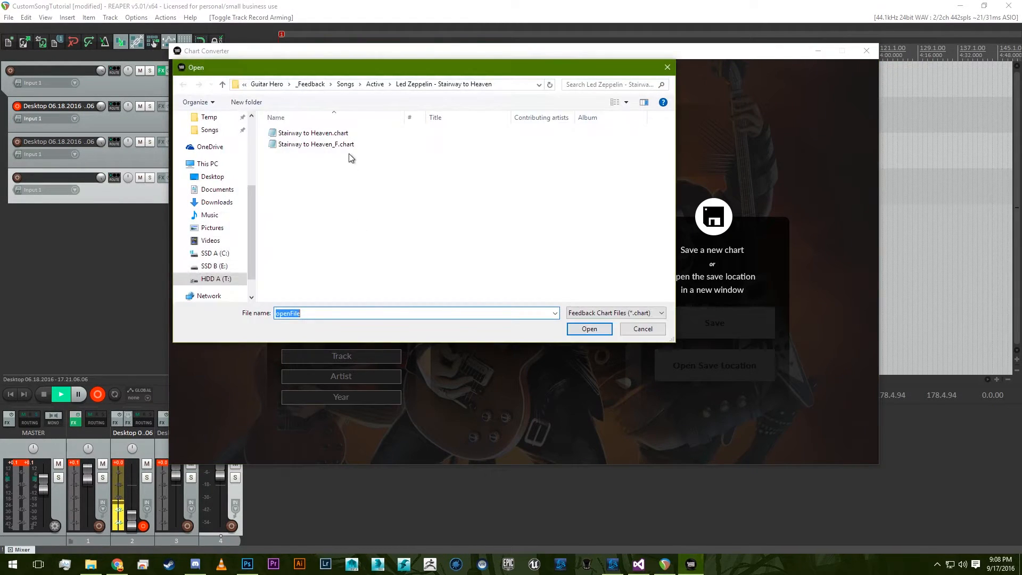
click(313, 132)
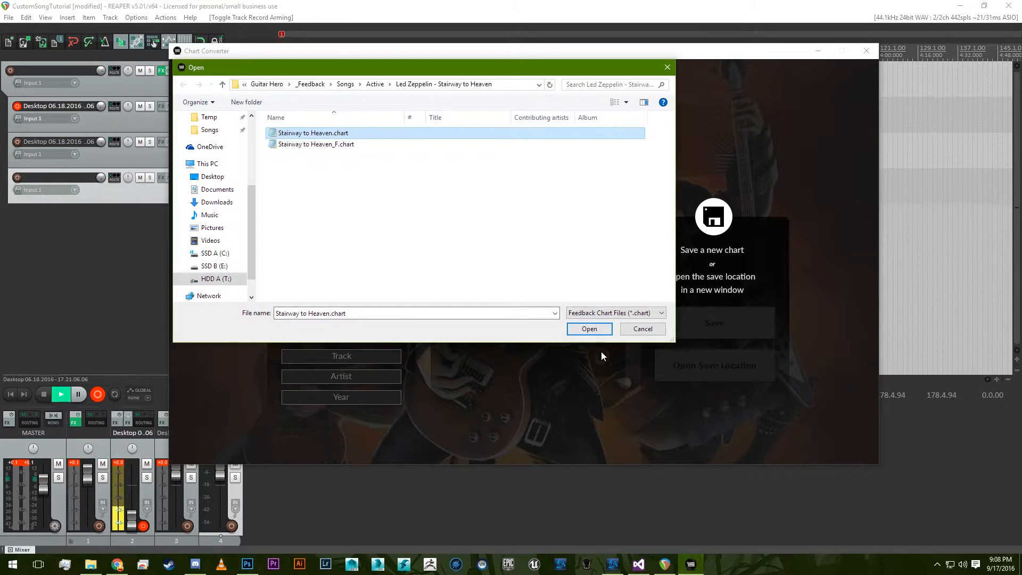
click(587, 329)
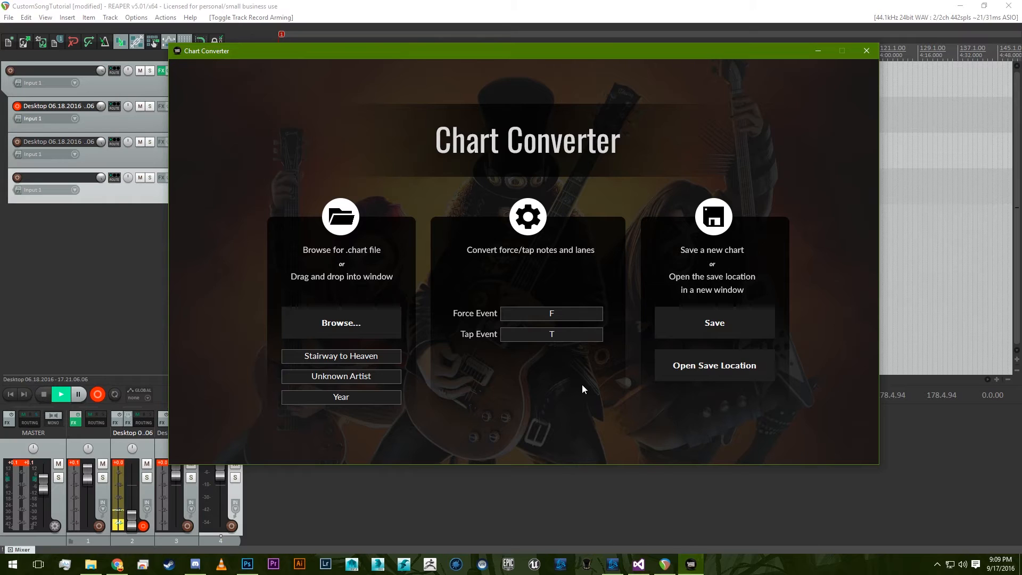
Step: Convert with Force Event F and Tap Event T, saving Stairway to Heaven_F.chart
click(713, 322)
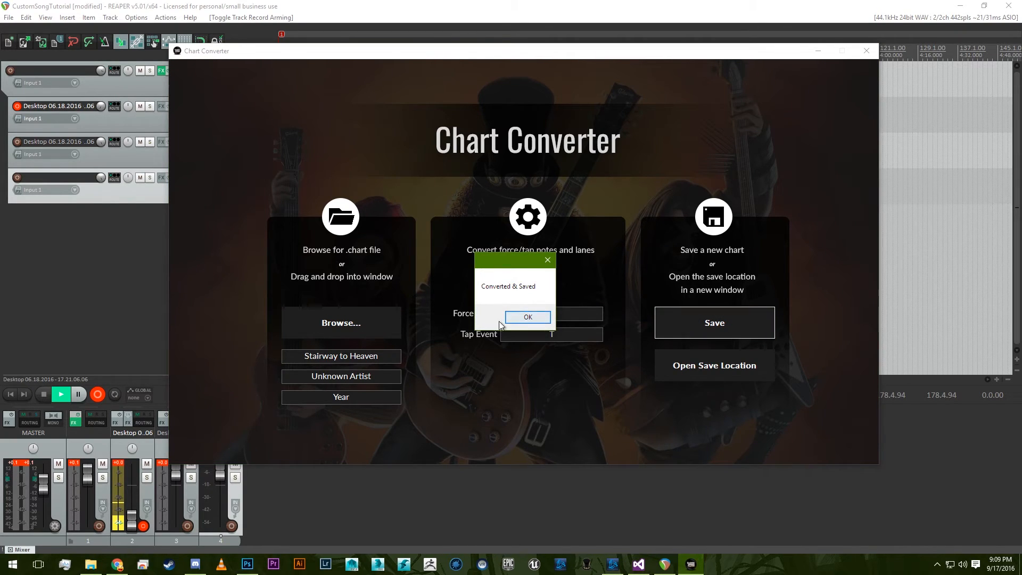
click(527, 317)
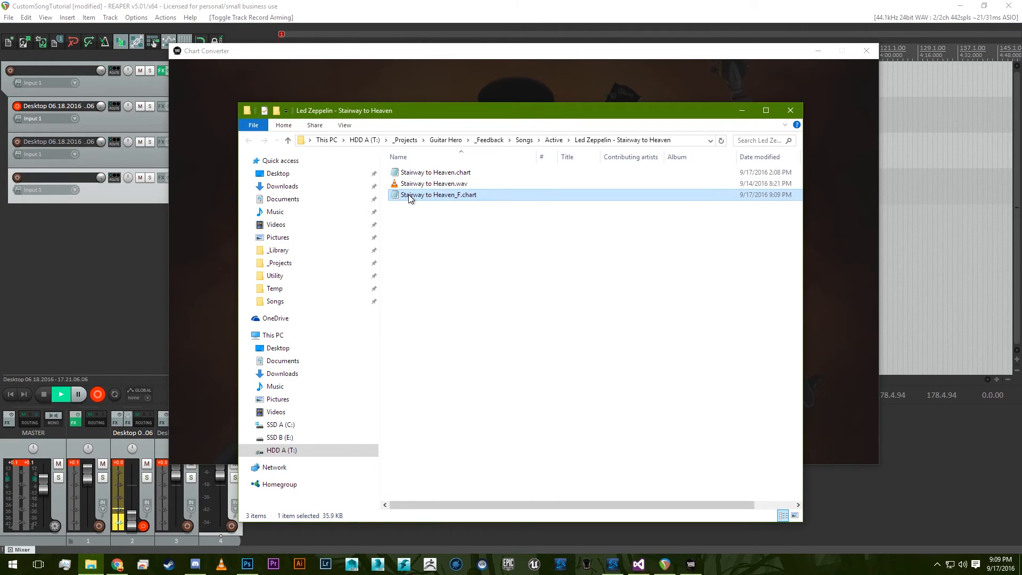
mouse_move(473, 272)
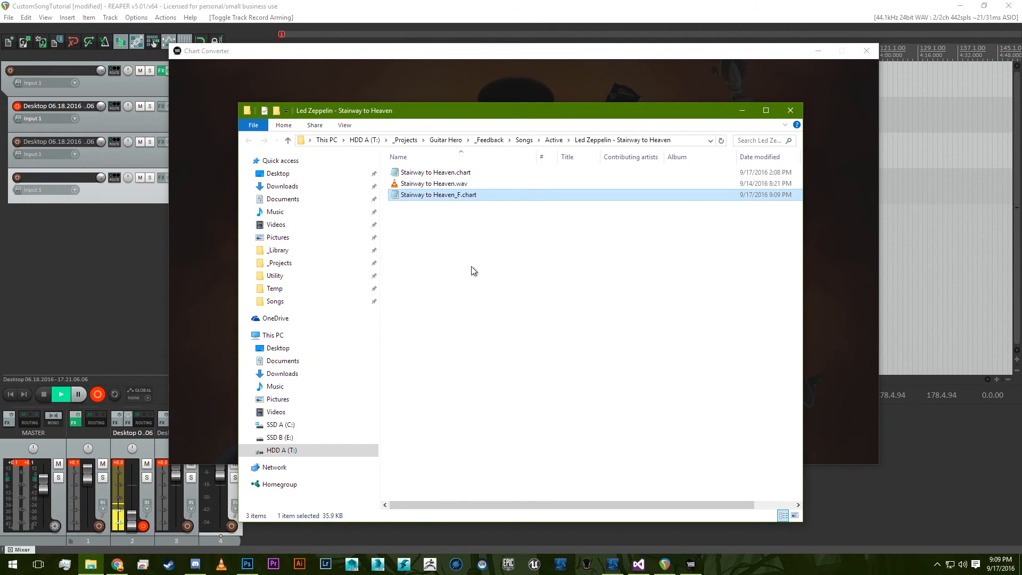